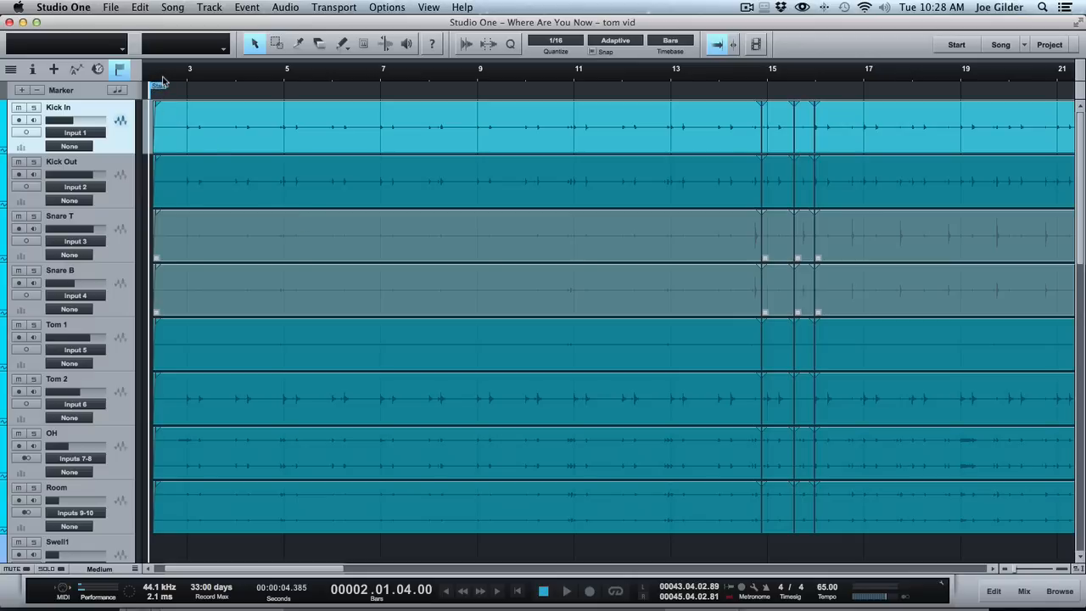
Audition the drums from bar 2, then from just before the band-in marker.
click(565, 591)
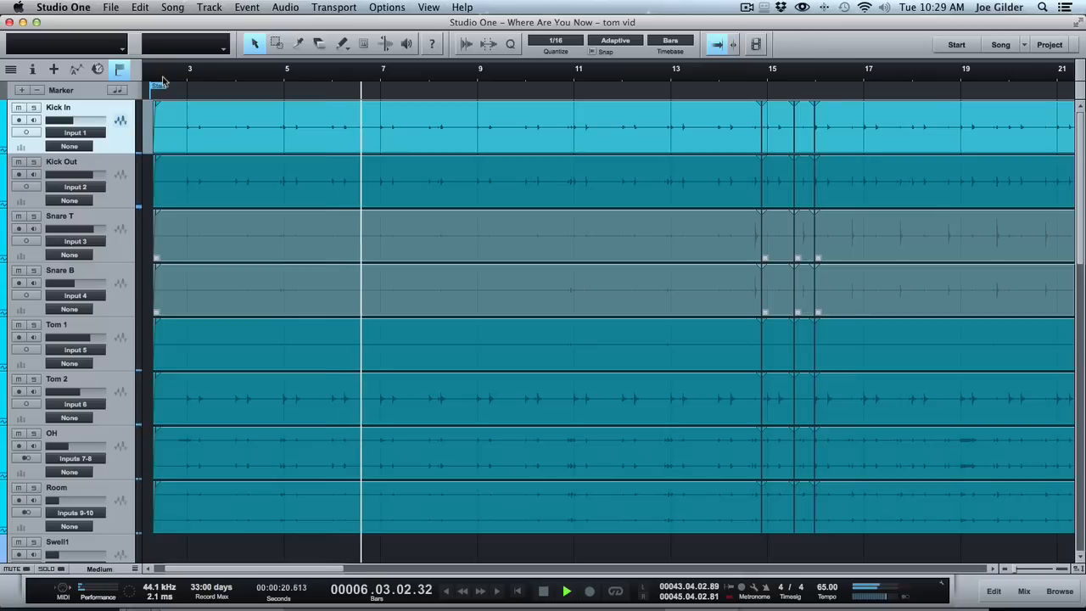
click(543, 591)
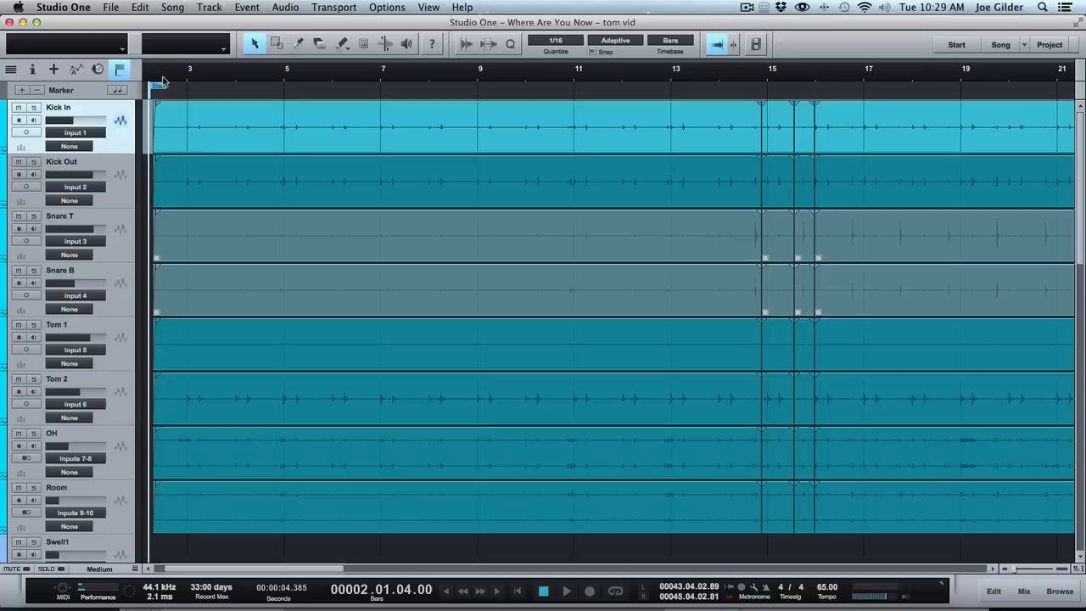
mouse_move(874, 282)
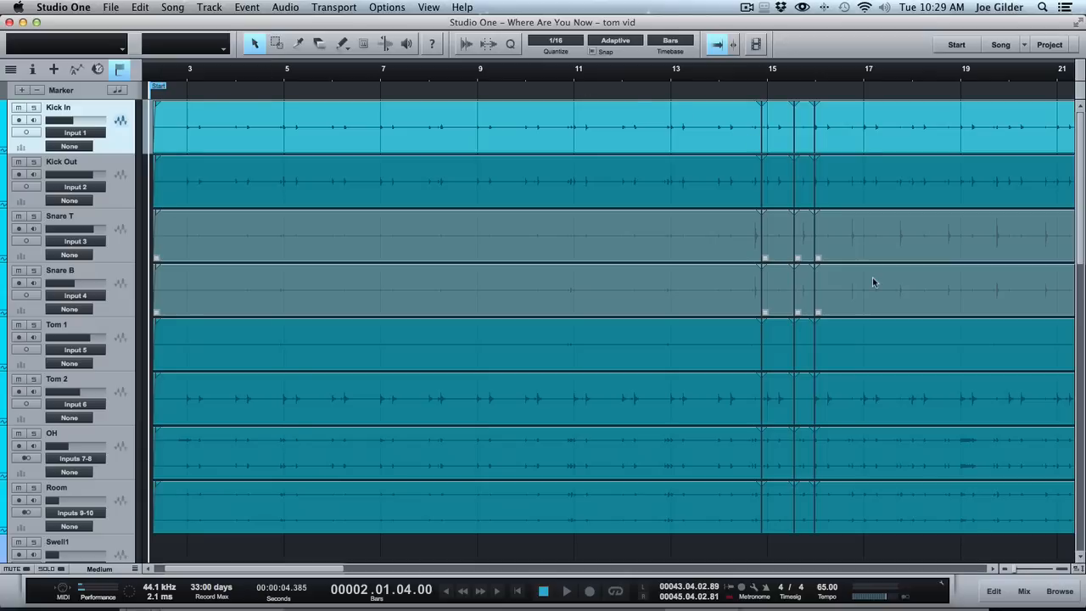
click(801, 76)
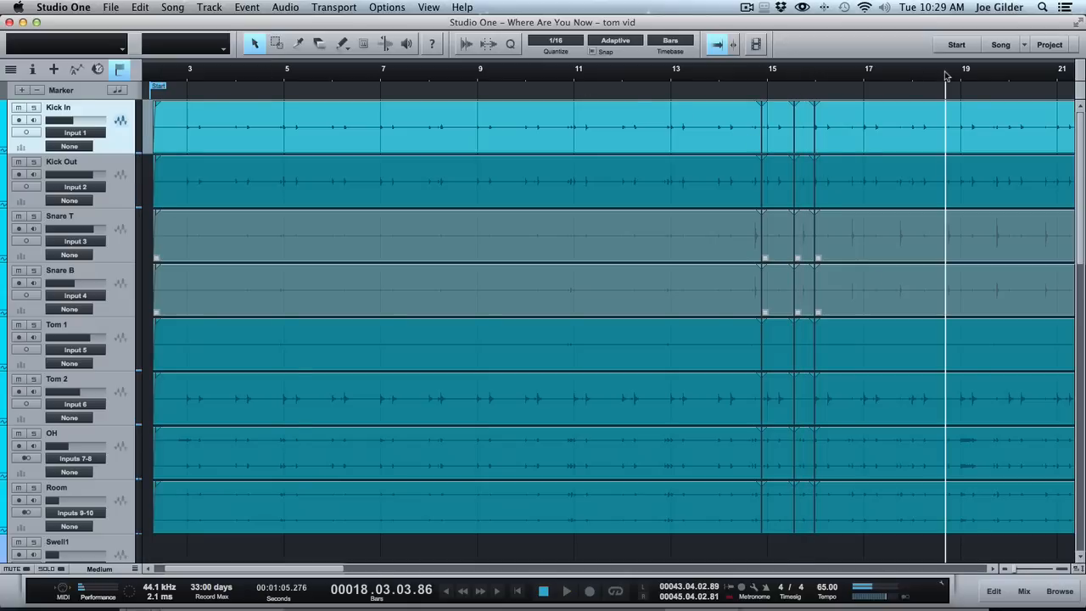
scroll(right, 3)
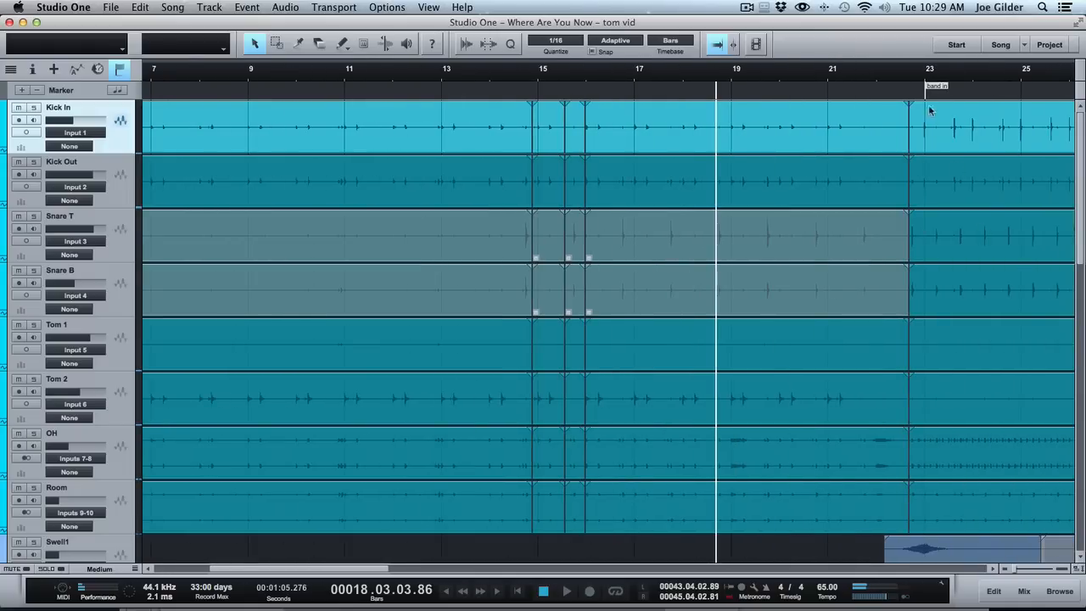
click(885, 85)
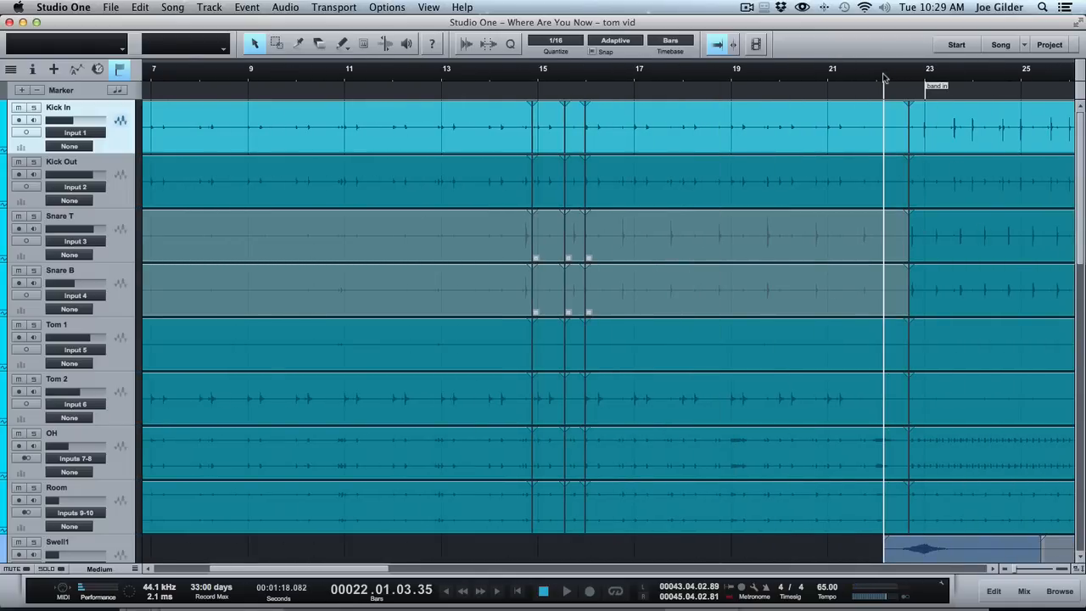
click(565, 590)
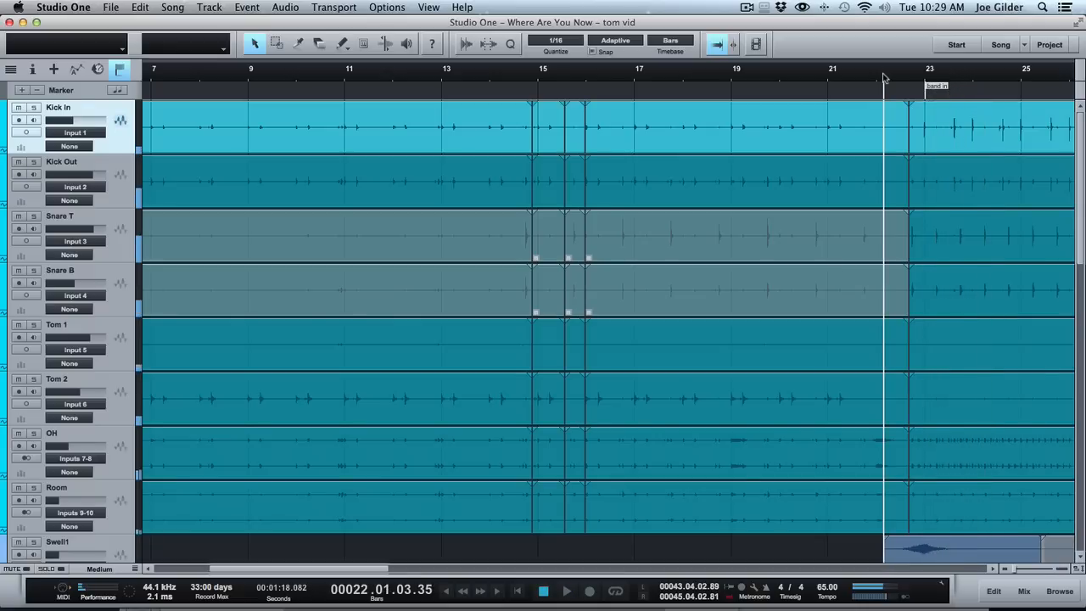
click(463, 592)
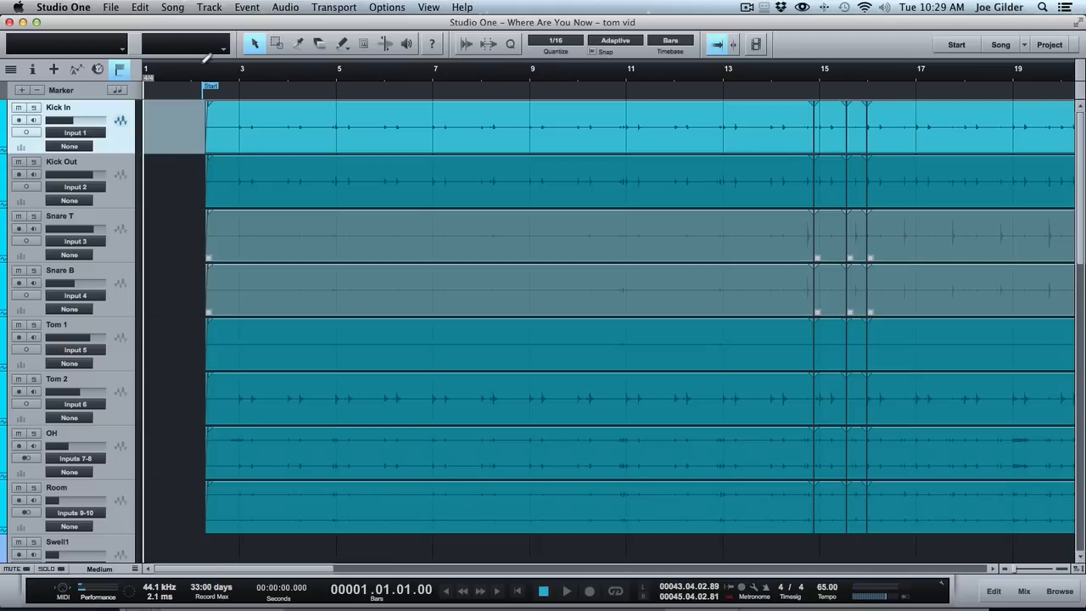
Solo the eight drum tracks from Kick In to Room, mute Swell1, and select Tom 2.
click(205, 75)
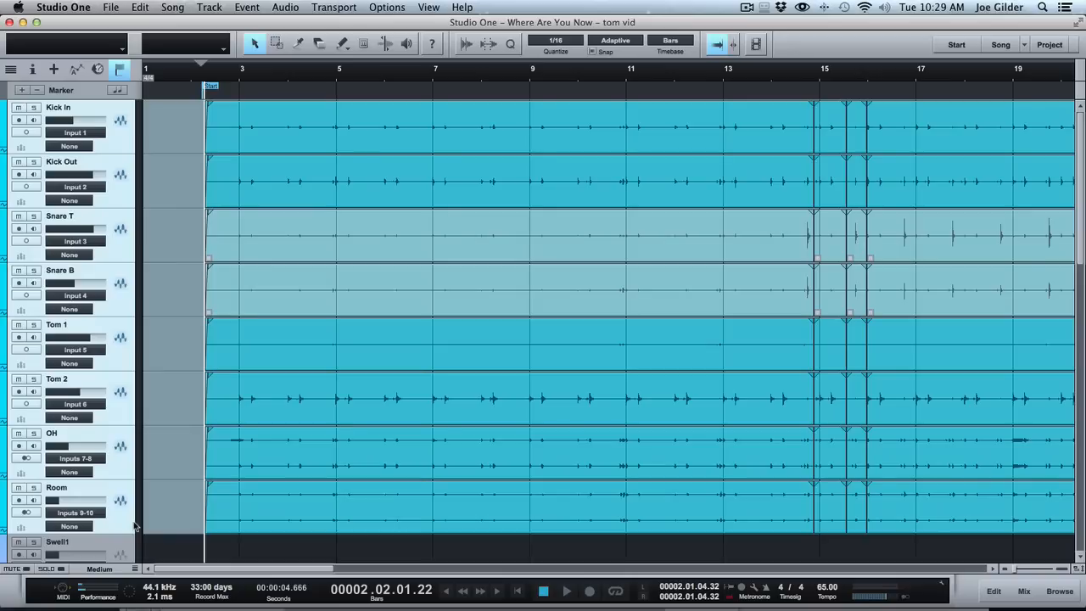
click(566, 590)
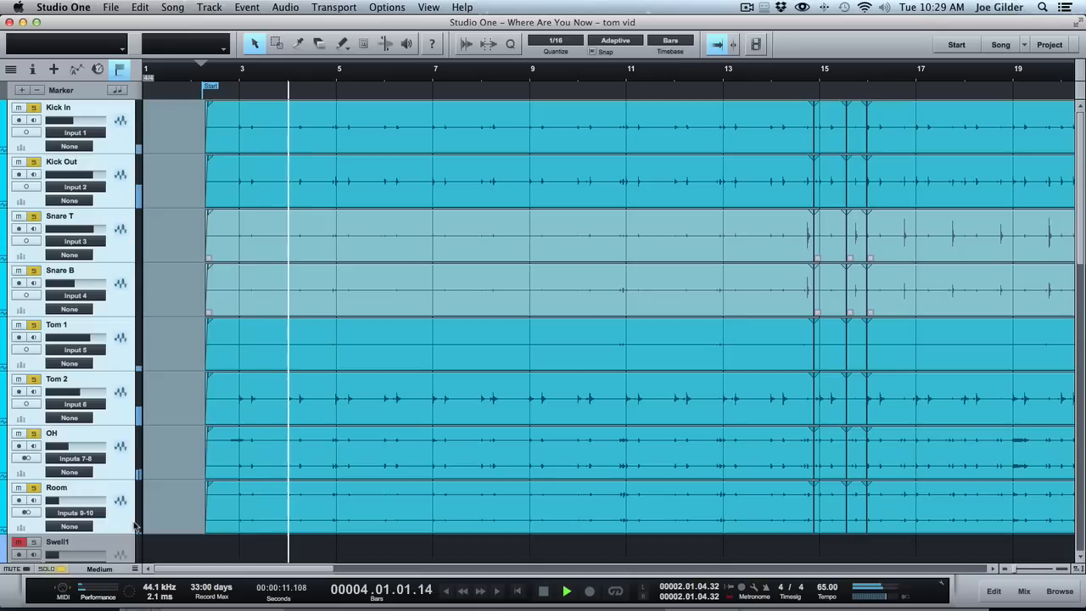
click(565, 590)
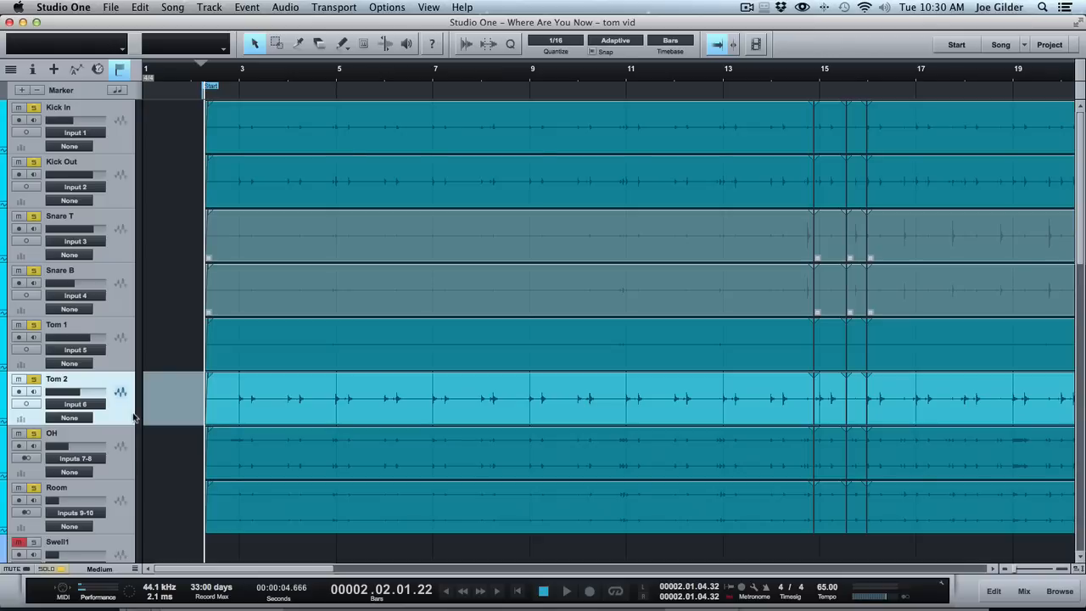
Open the Console and scroll to the channels feeding the Room Reverb and Huge Verb sends.
click(1024, 591)
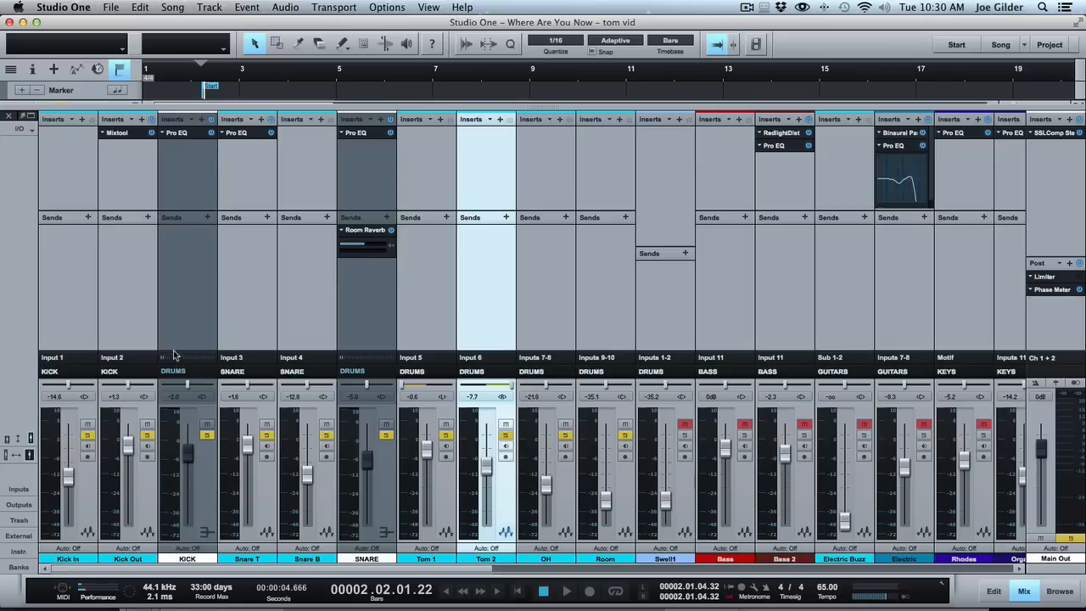
mouse_move(496, 420)
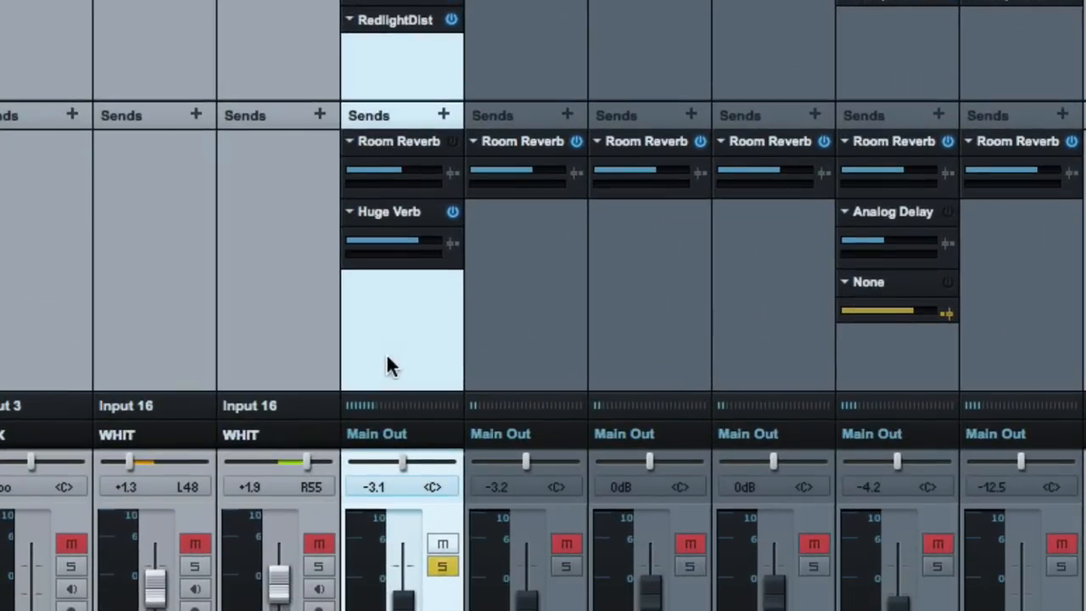
scroll(down, 3)
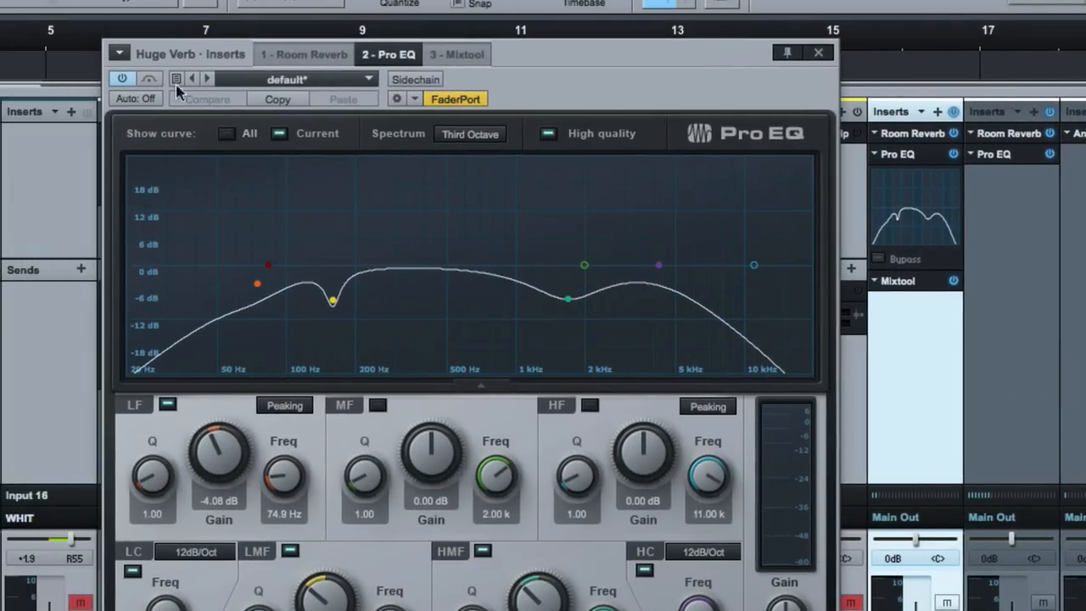
mouse_move(533, 130)
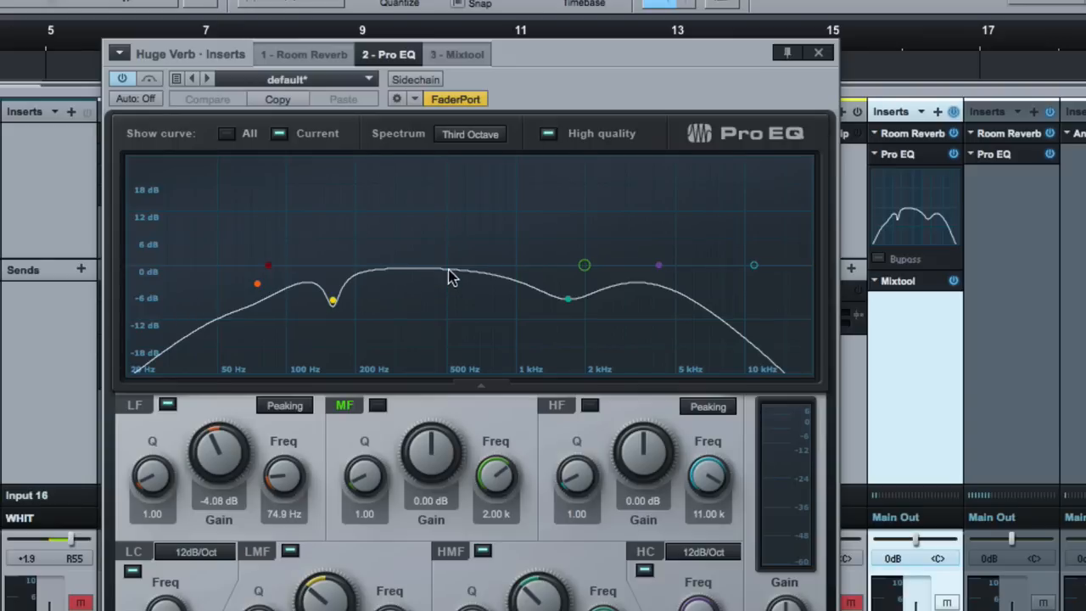
mouse_move(424, 308)
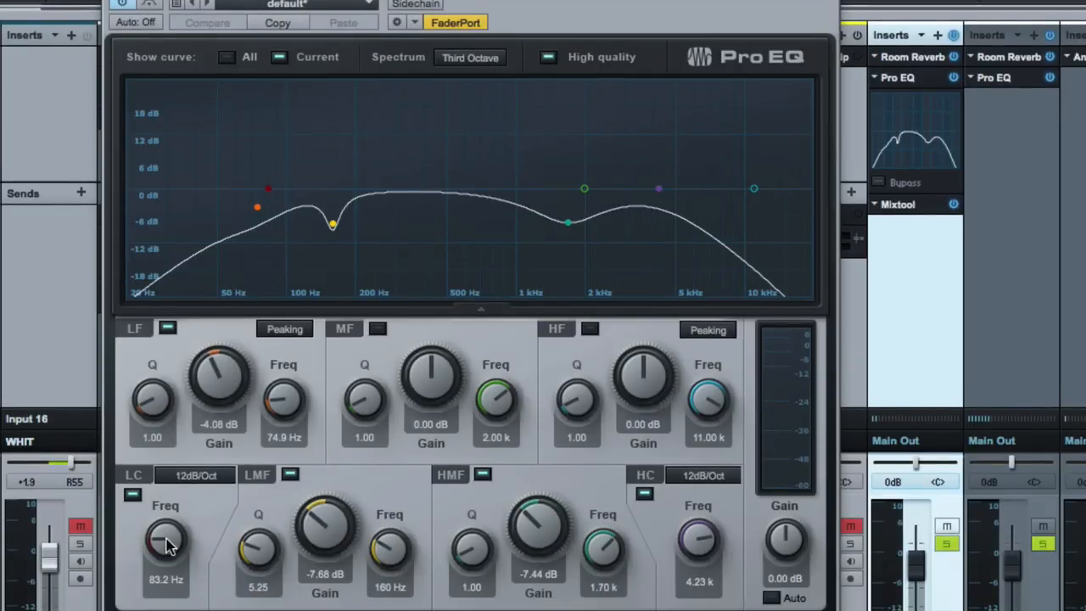
Sweep the Huge Verb Pro EQ LC Freq knob up to 484 Hz.
drag(166, 552, 170, 492)
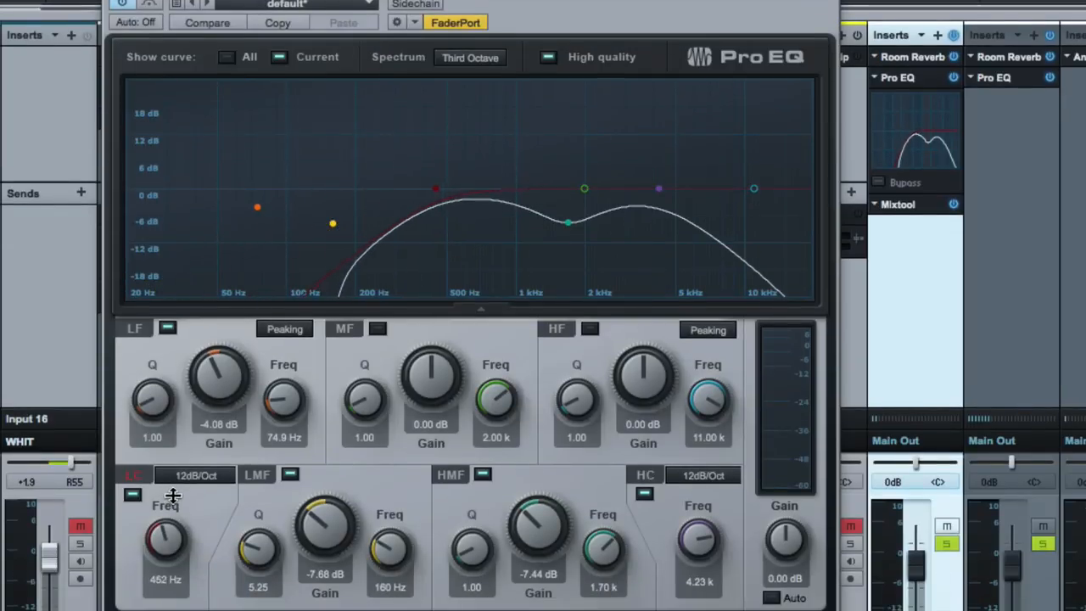
drag(166, 535, 166, 560)
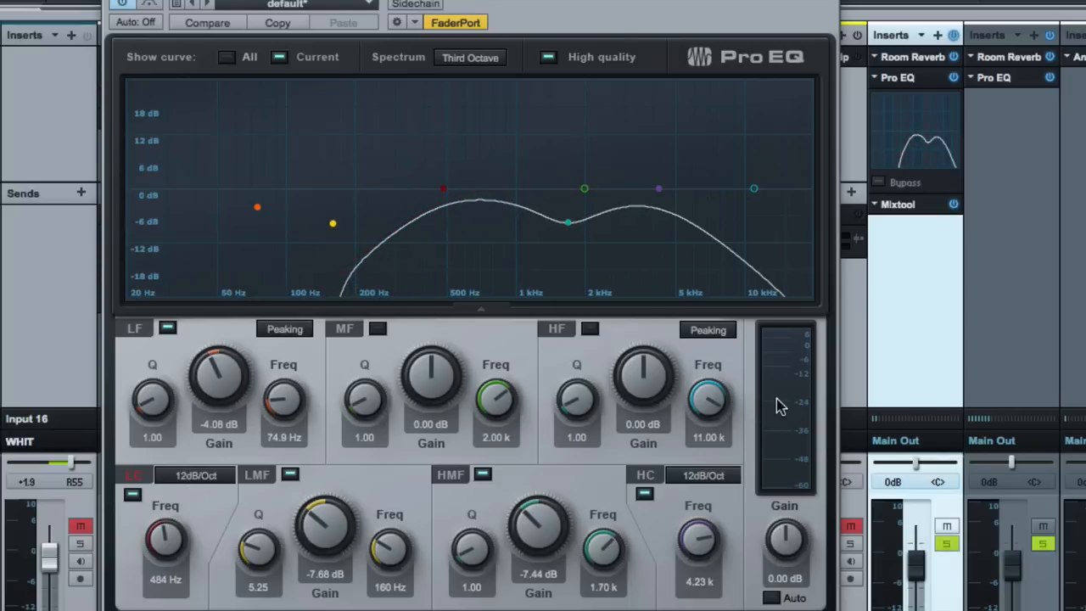
mouse_move(781, 403)
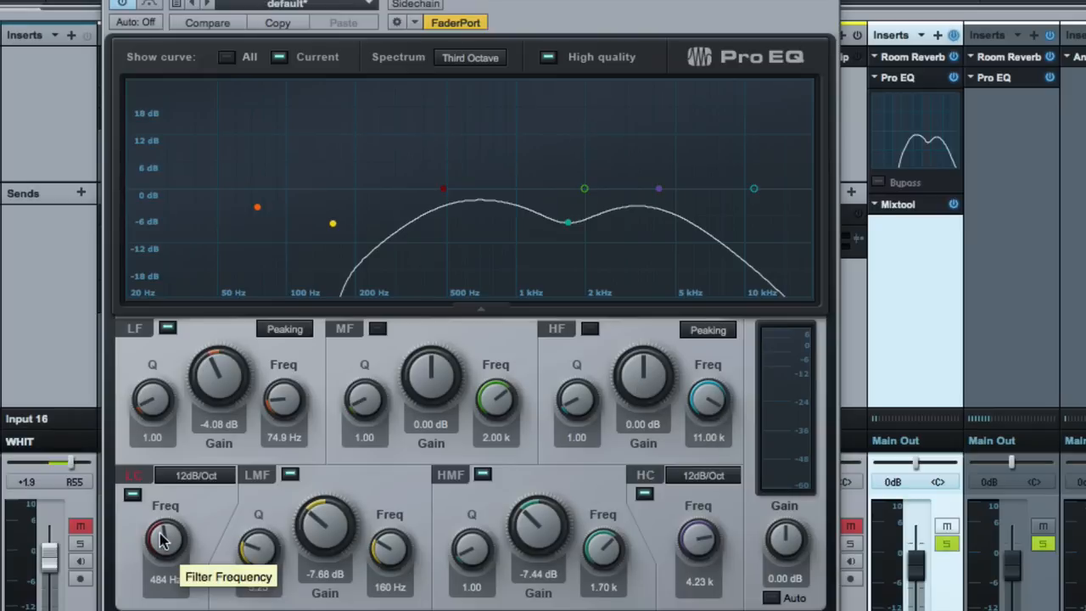
Sweep the Huge Verb low cut between roughly 270 and 600 Hz, settling at 86.1 Hz.
drag(166, 538, 161, 551)
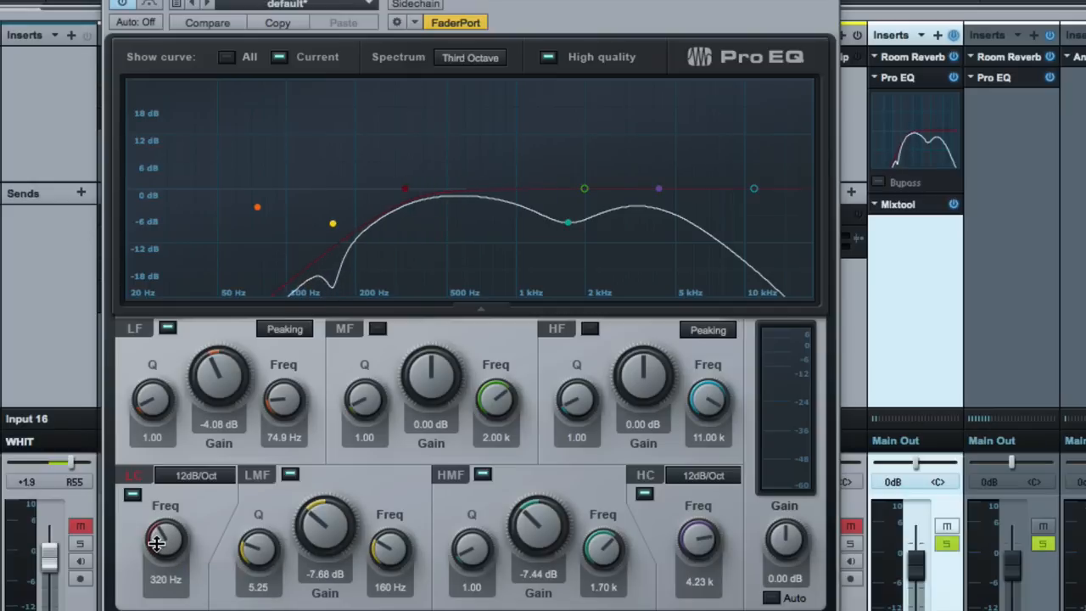
drag(157, 541, 161, 535)
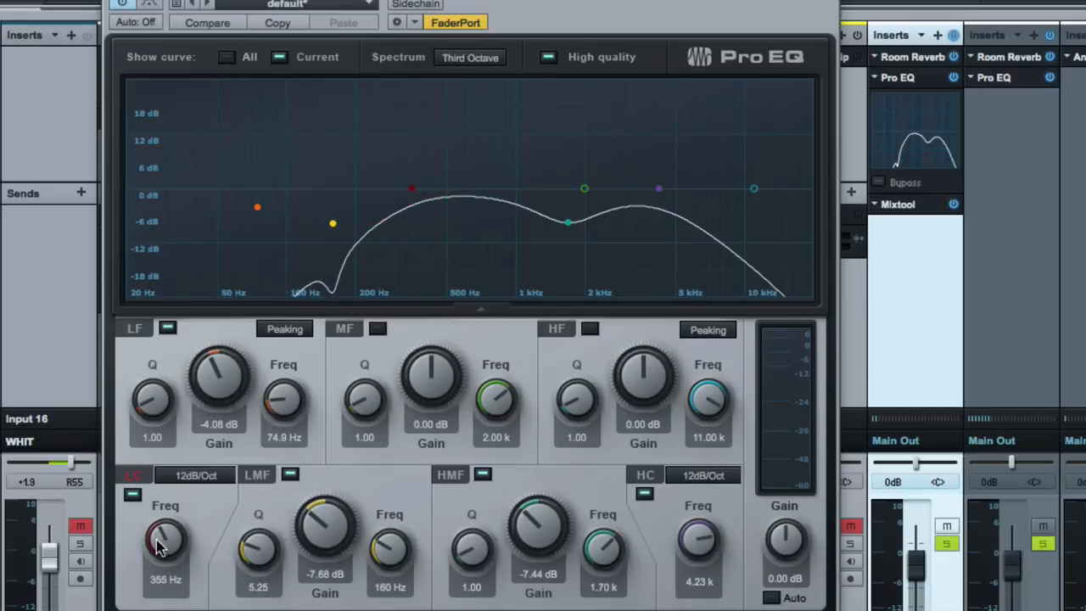
drag(165, 543, 166, 560)
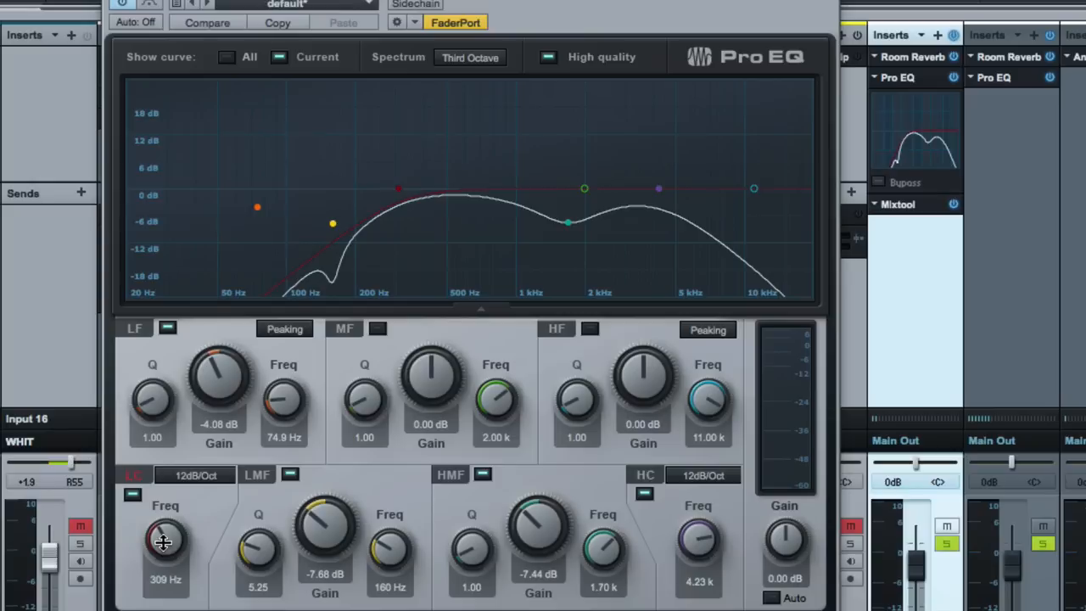
drag(165, 543, 165, 556)
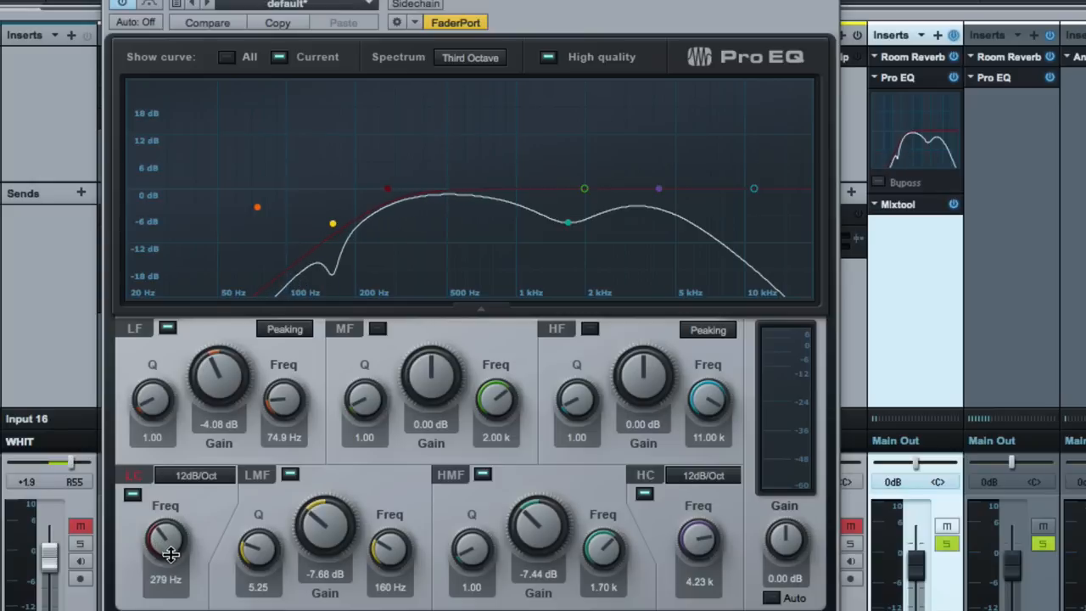
drag(170, 551, 169, 585)
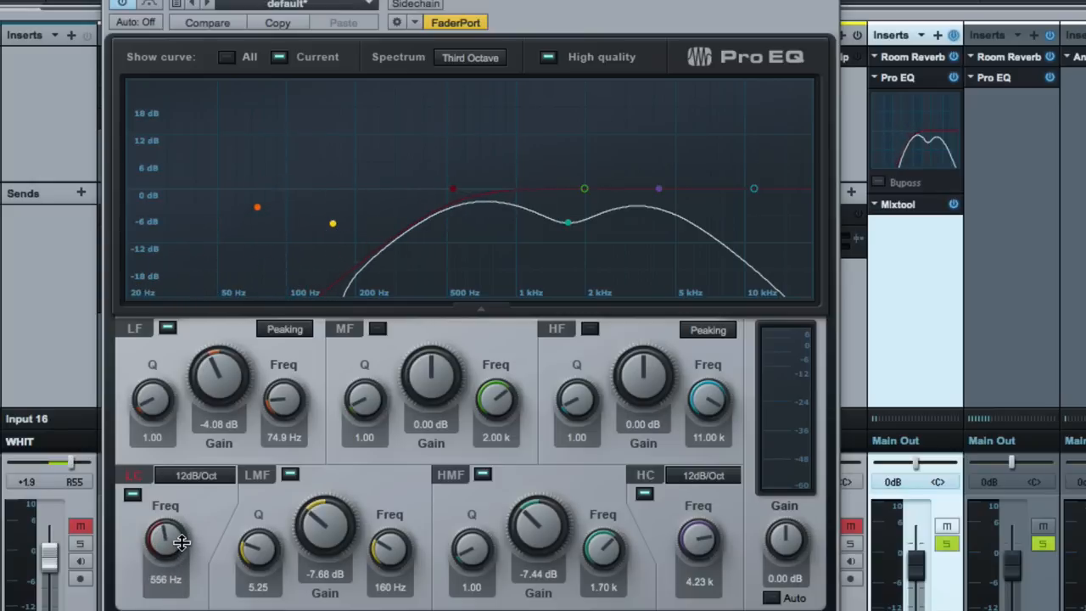
drag(166, 539, 174, 526)
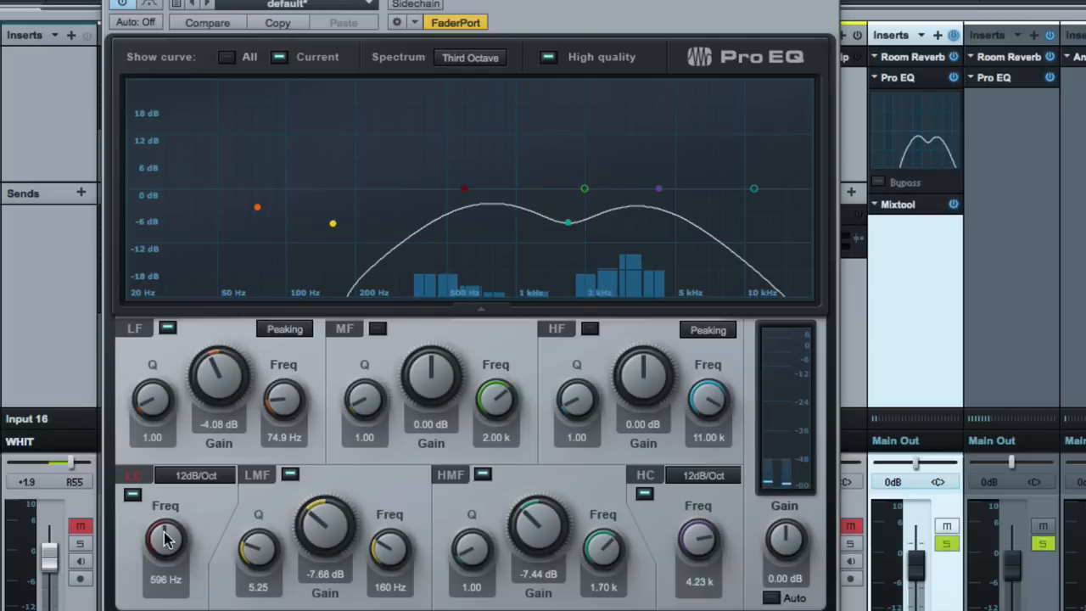
drag(166, 543, 163, 547)
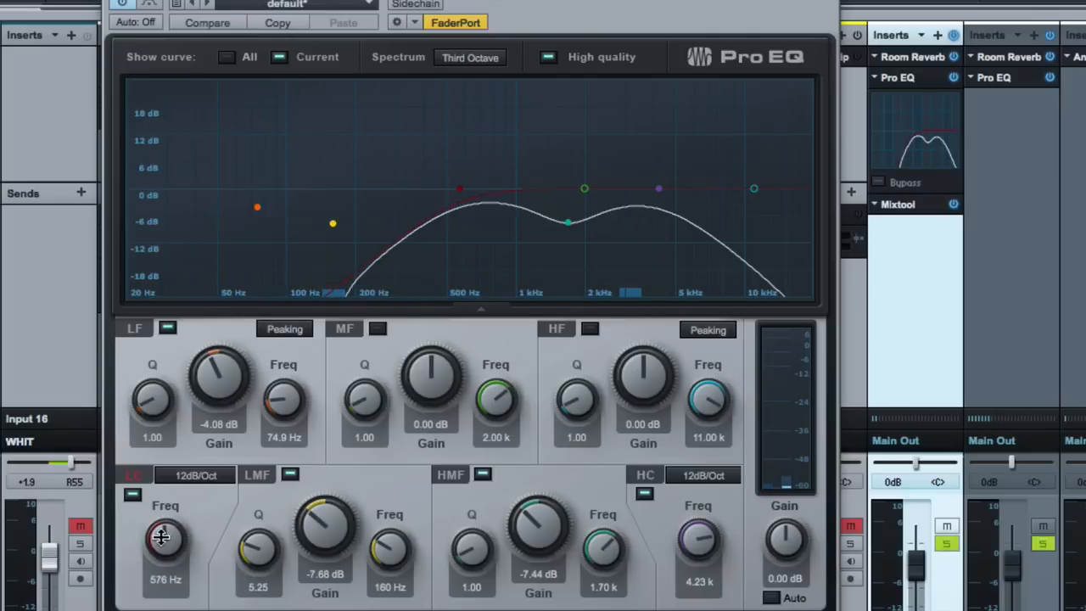
drag(165, 539, 166, 565)
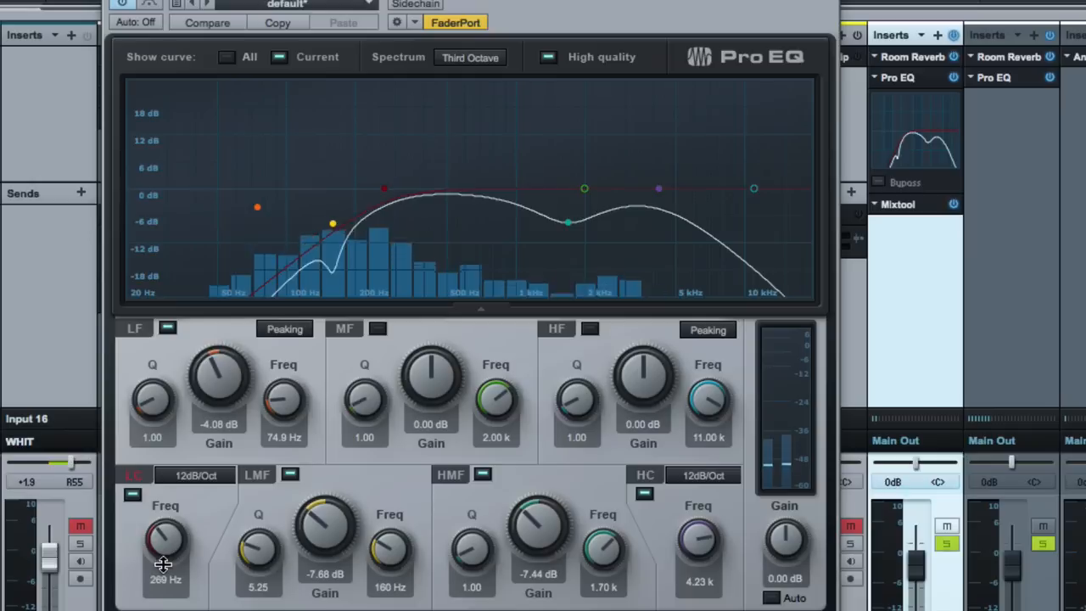
drag(166, 539, 169, 586)
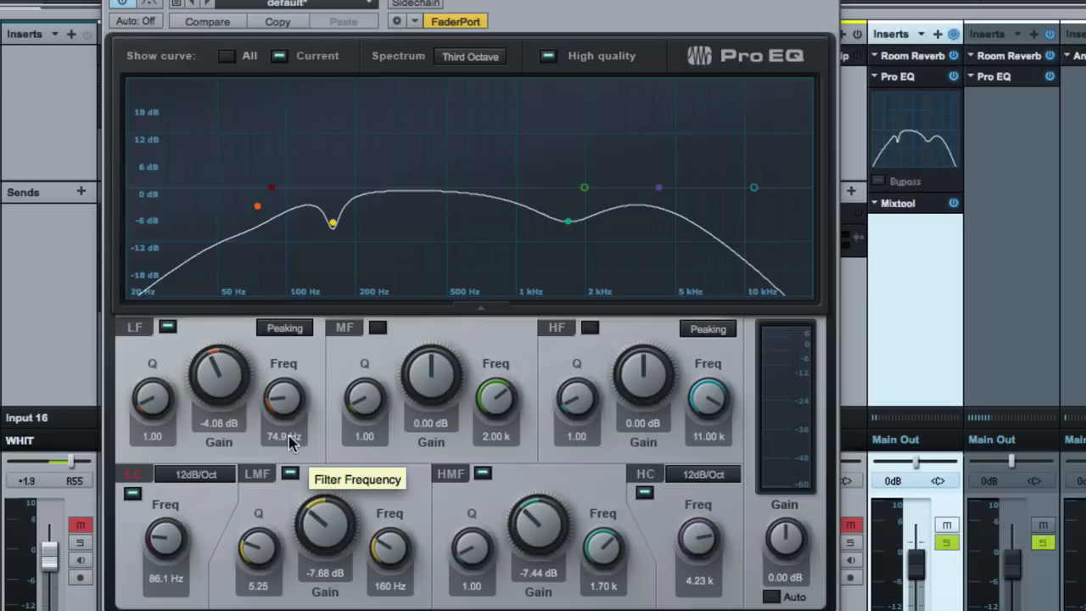
mouse_move(270, 371)
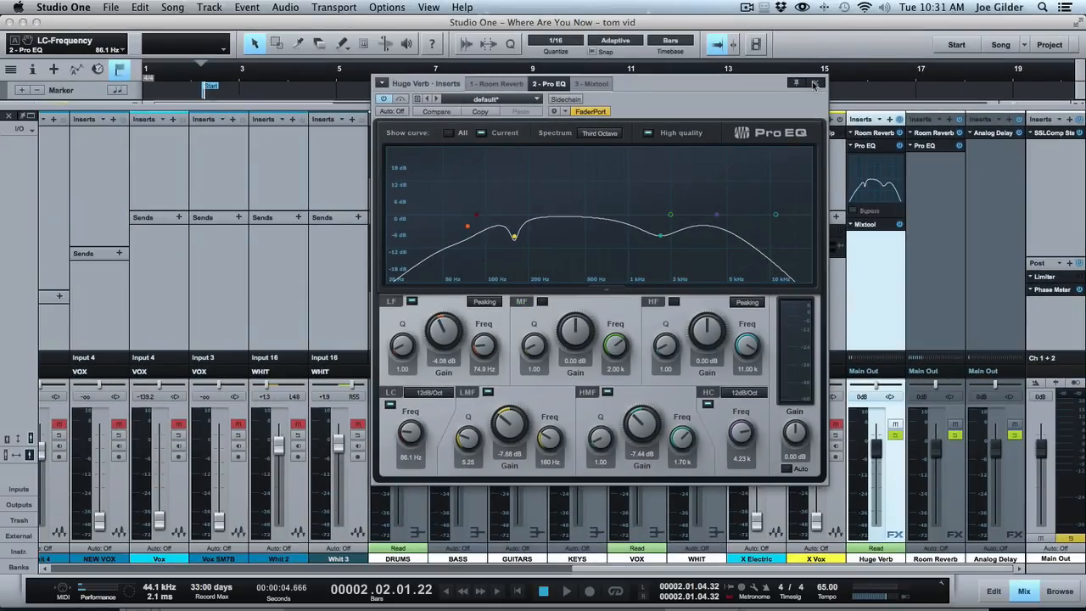
Close the Pro EQ, start playback, and pull the Huge Verb fader down to -oo.
click(813, 83)
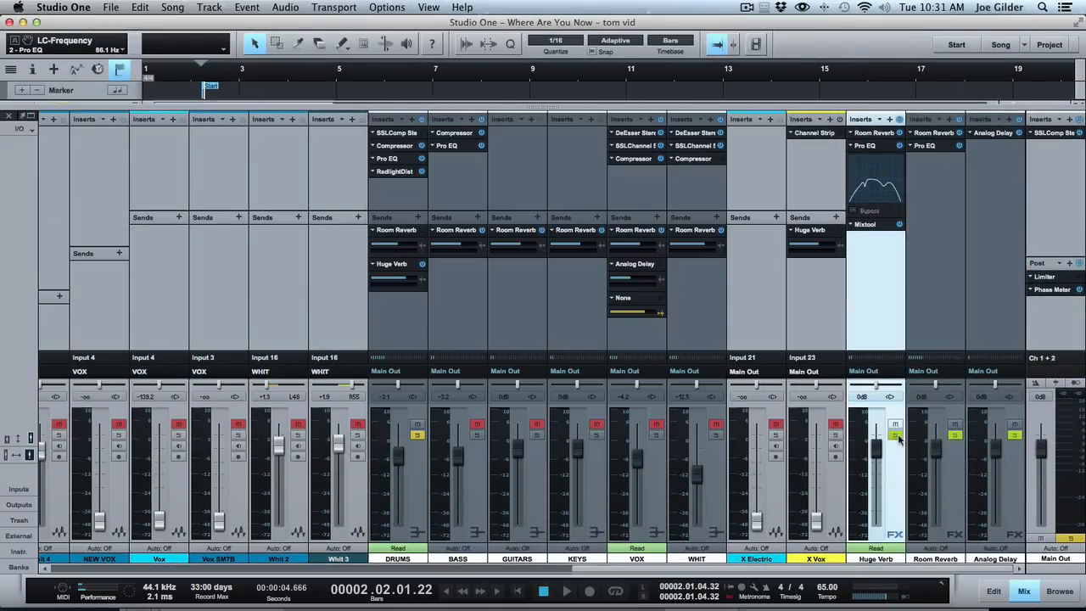
click(566, 591)
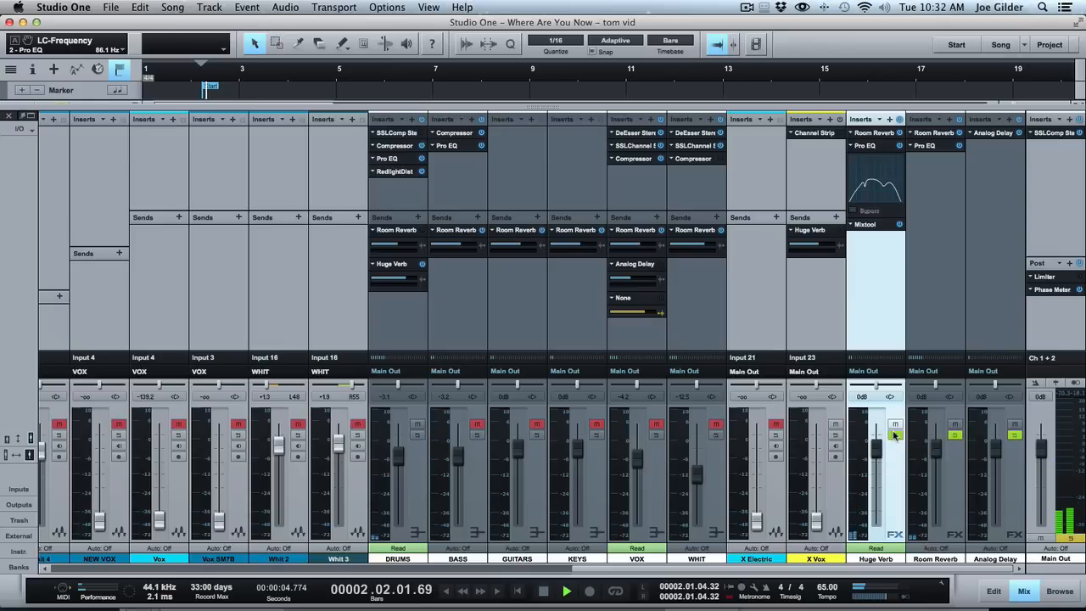
click(1024, 591)
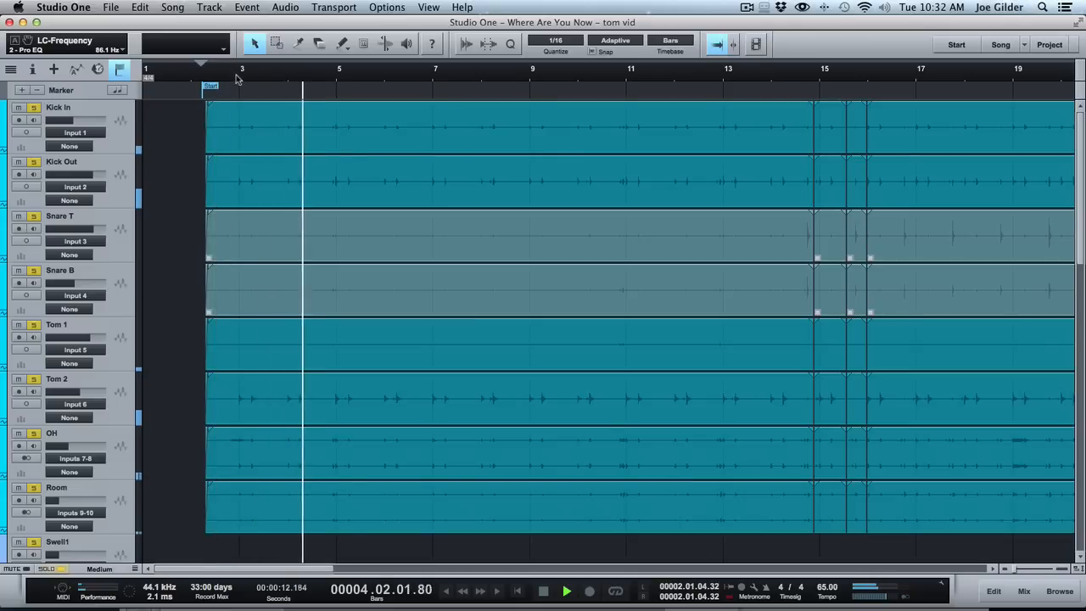
click(1023, 590)
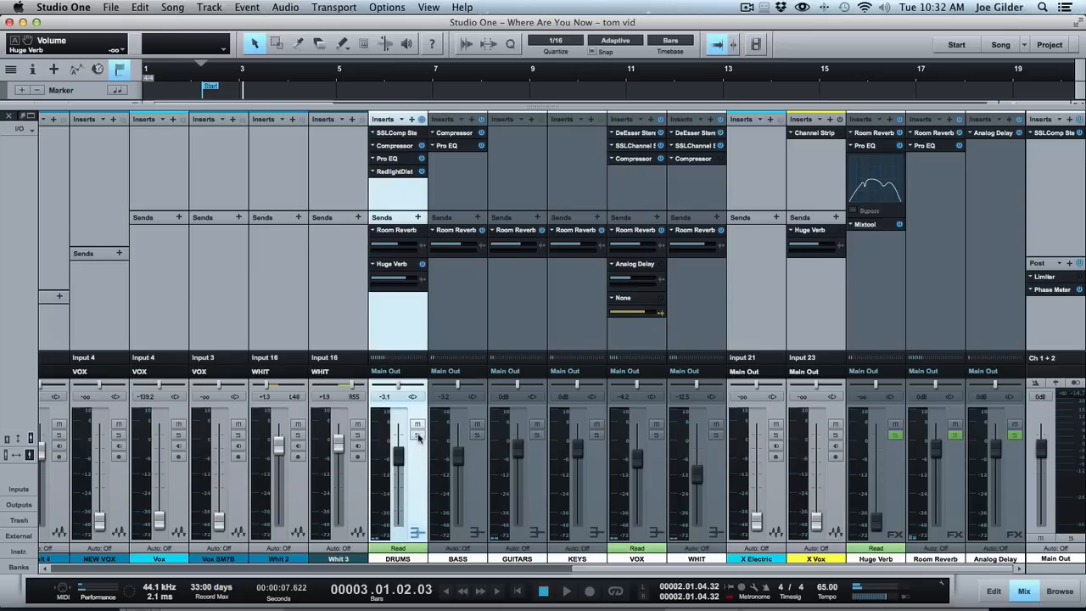
Raise the Huge Verb fader back to 0 dB and show the arrange view.
click(566, 591)
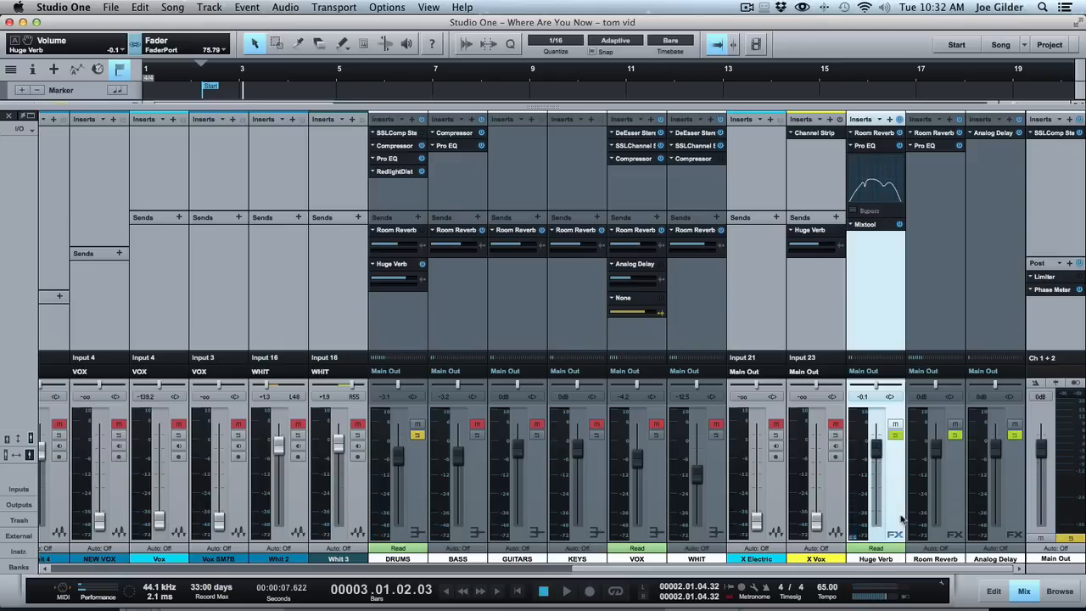
drag(876, 520, 876, 450)
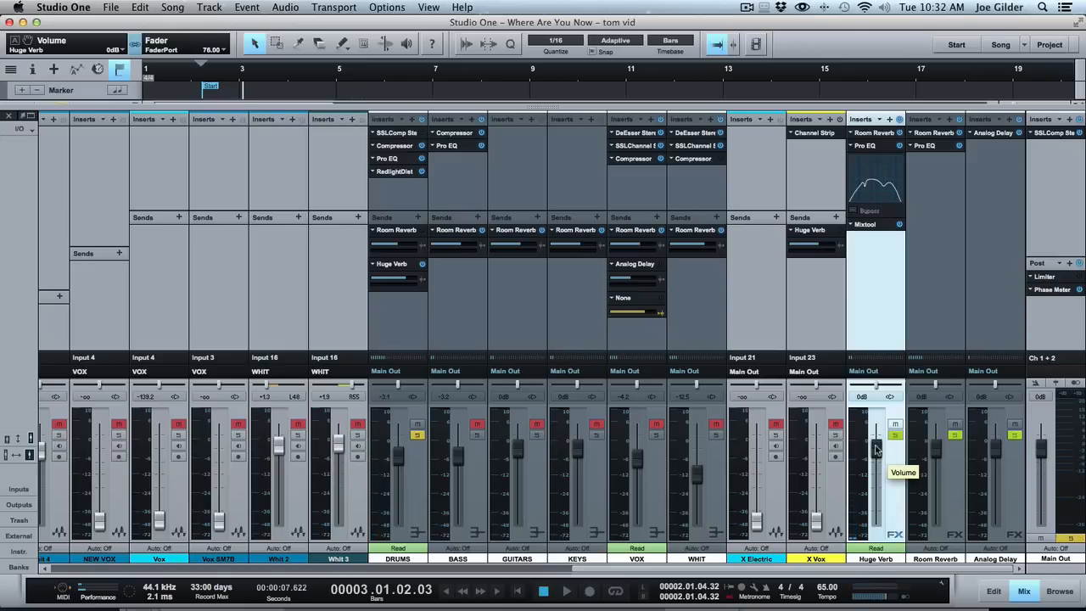
click(1024, 592)
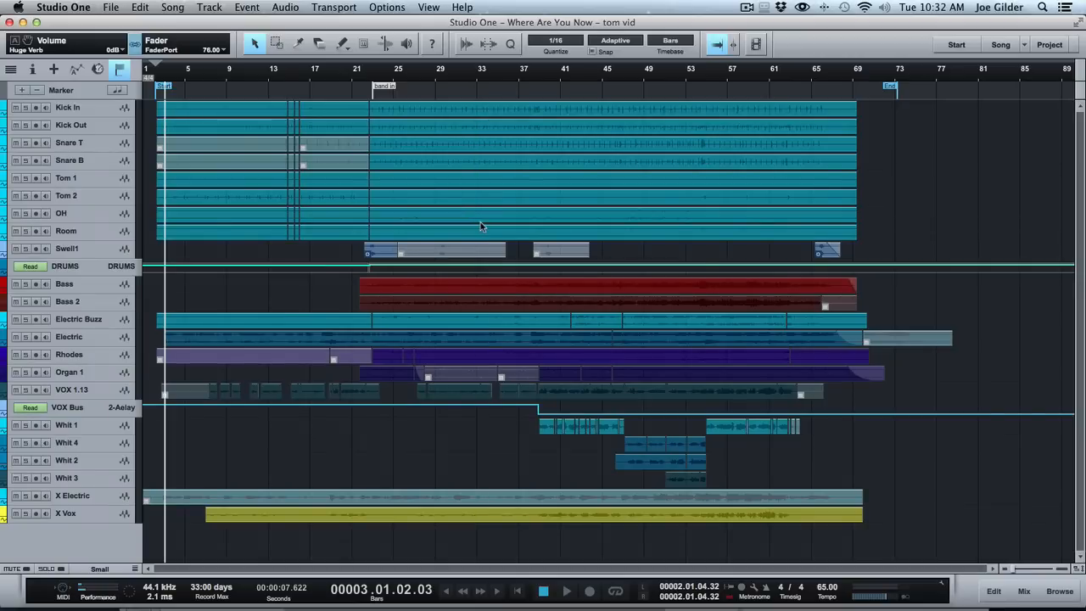
mouse_move(251, 161)
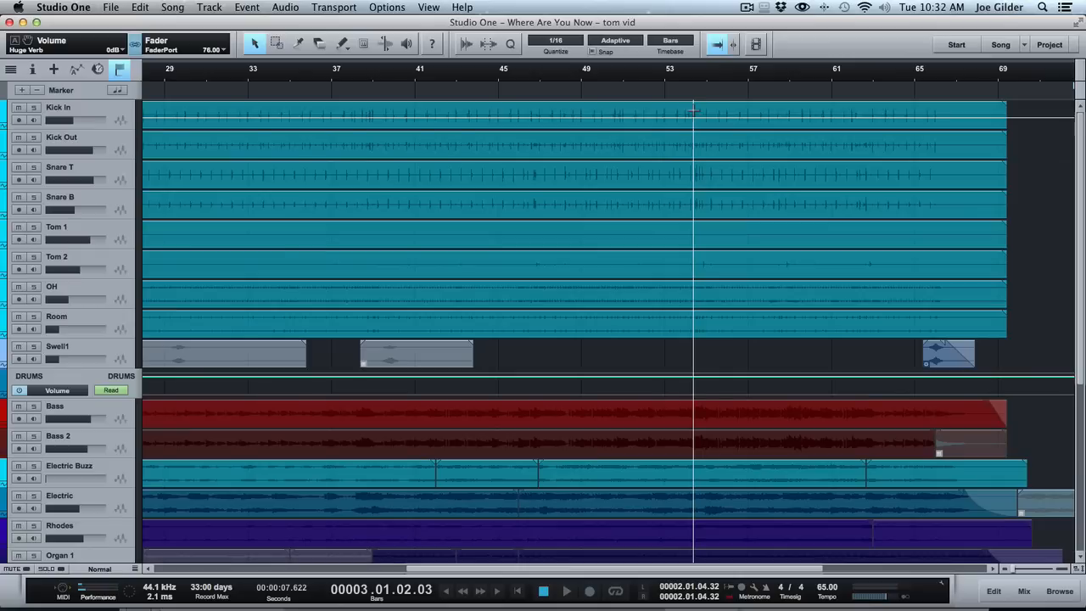
Place the playhead just before the band-in marker and start playback.
scroll(left, 3)
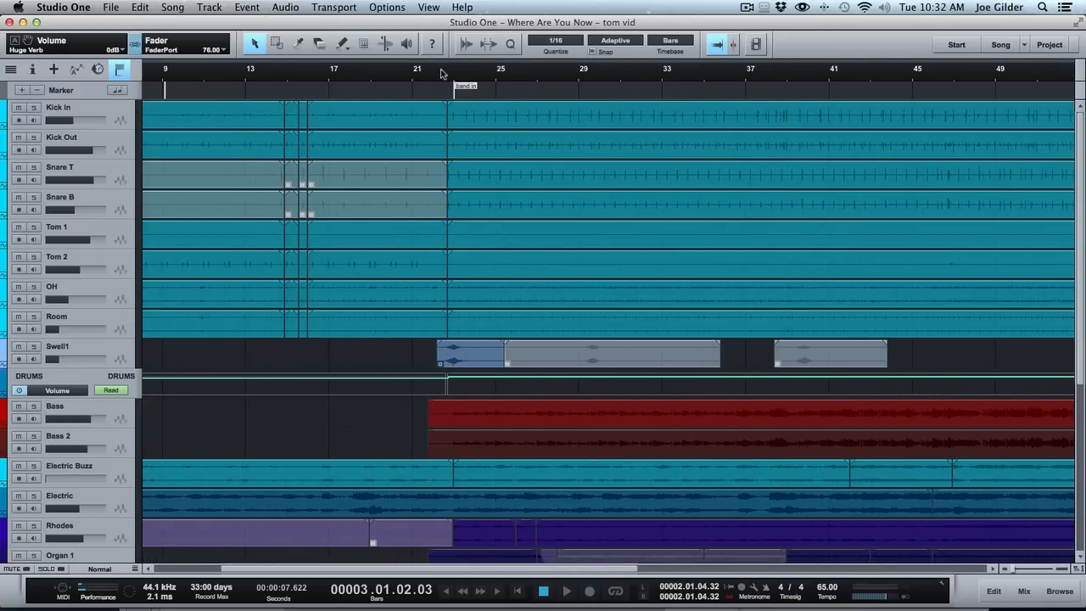
click(442, 77)
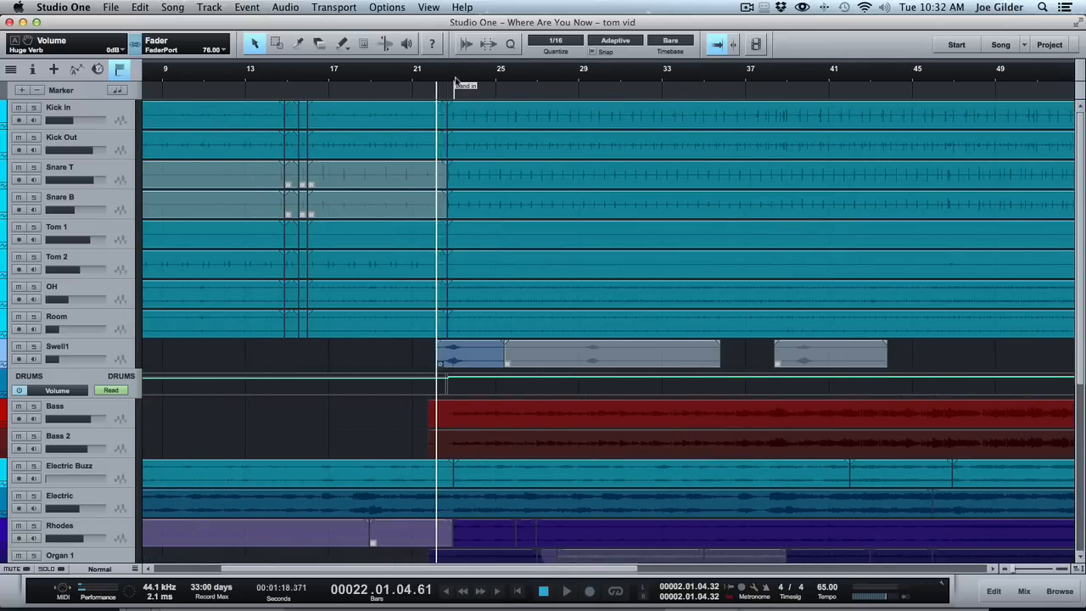
click(566, 591)
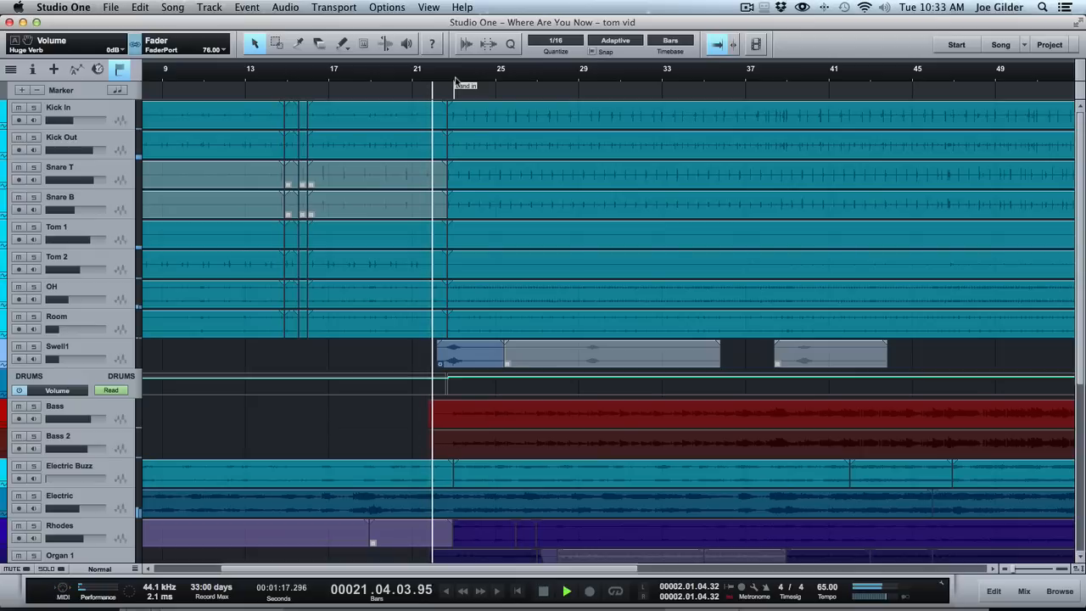